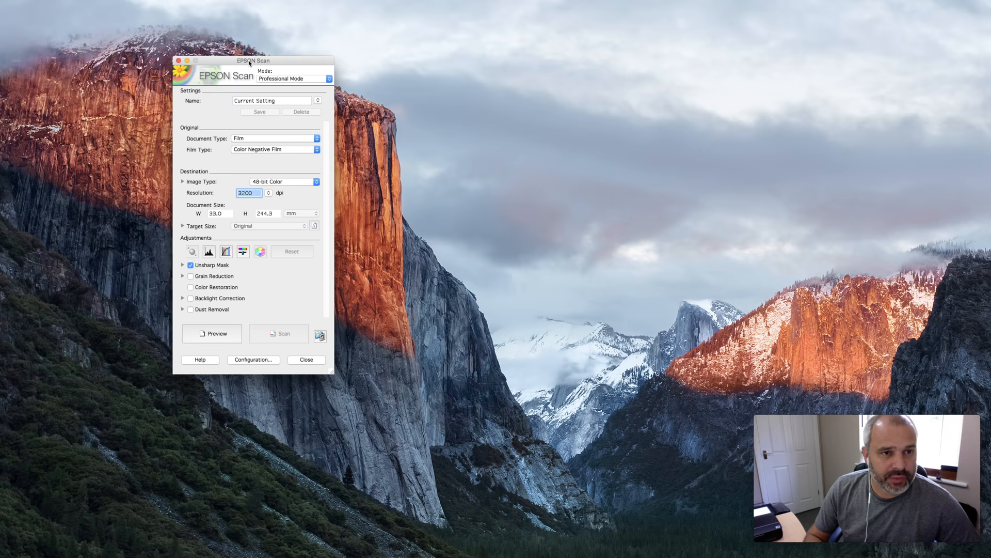
Keep Professional Mode, Color Negative Film as film type and 3200 dpi resolution
{"action": "left_click", "coordinate": [293, 78]}
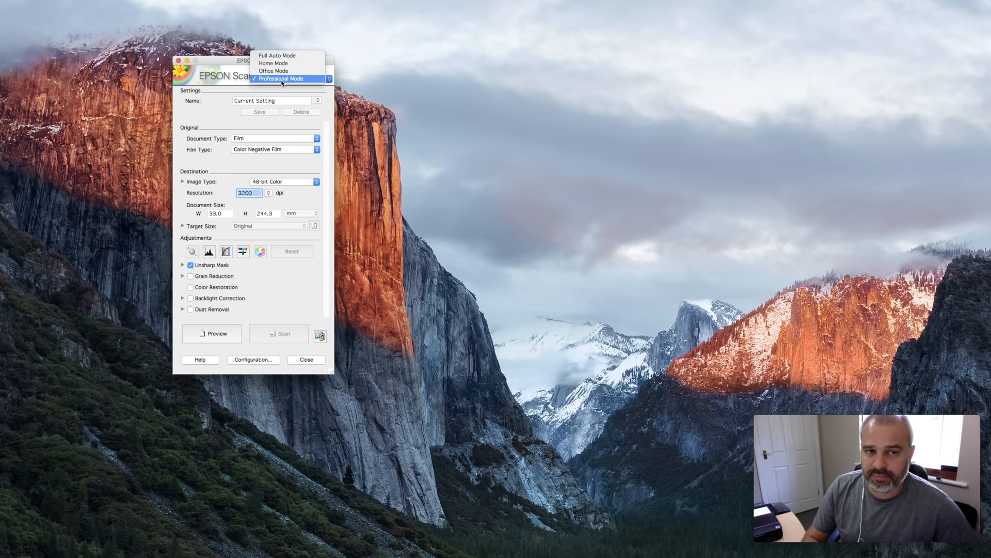
{"action": "left_click", "coordinate": [288, 79]}
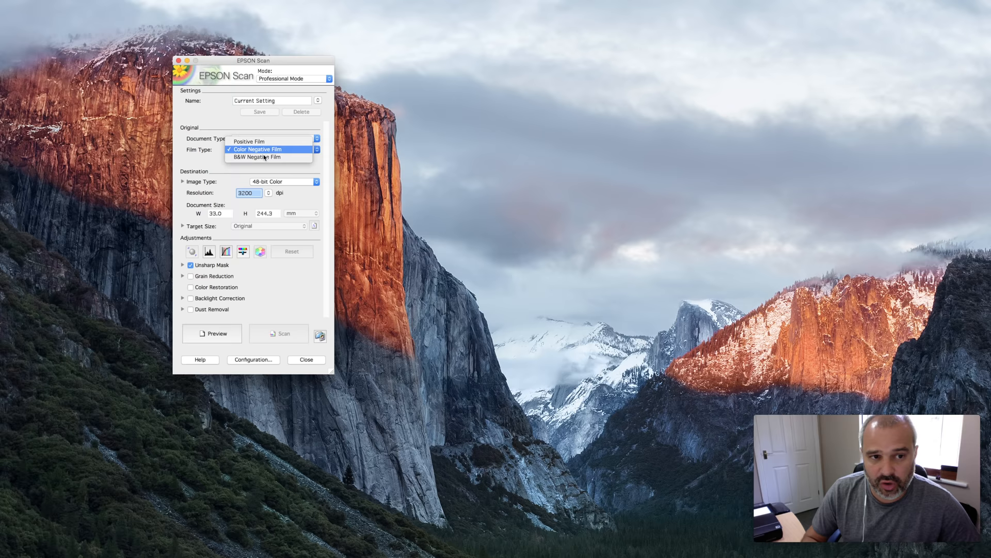
{"action": "left_click", "coordinate": [255, 149]}
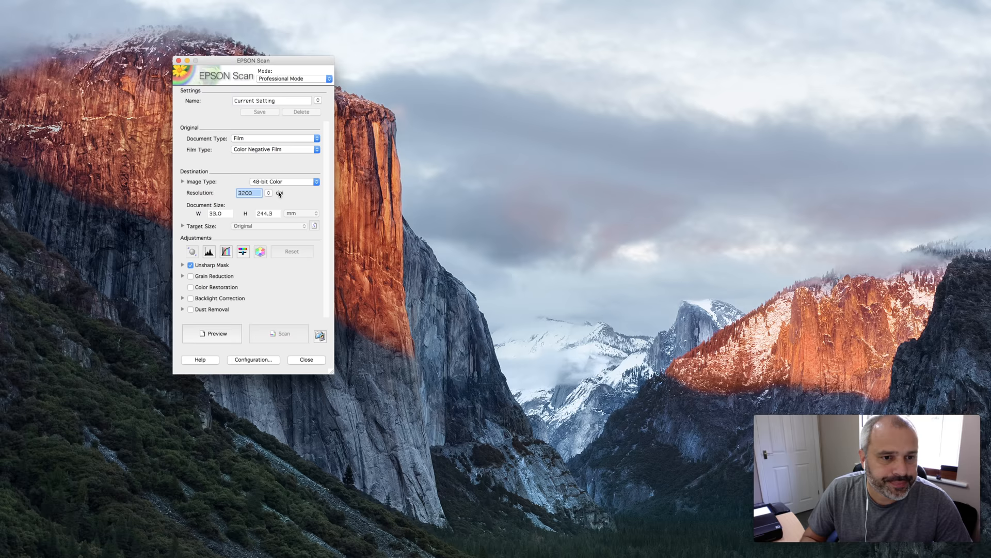
{"action": "left_click", "coordinate": [268, 192]}
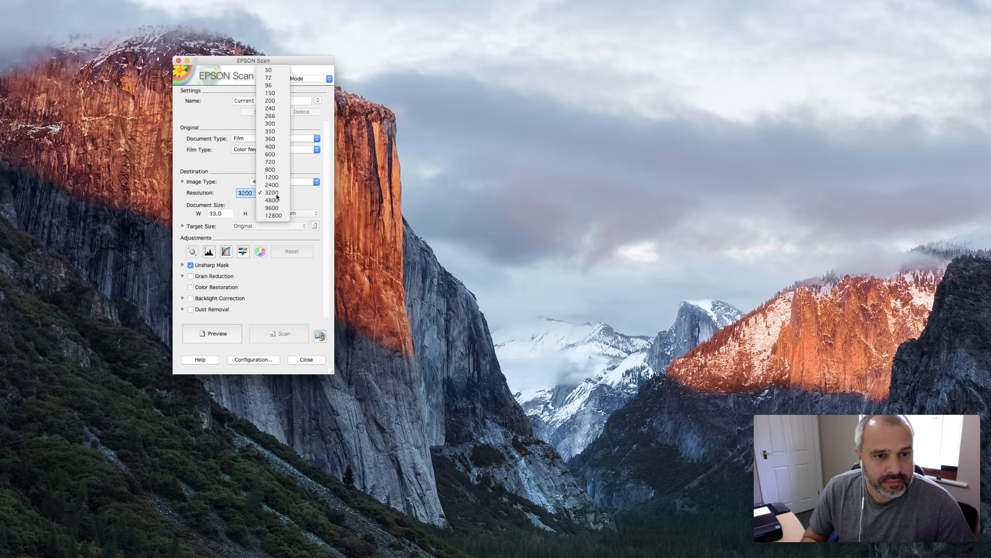
{"action": "left_click", "coordinate": [272, 192]}
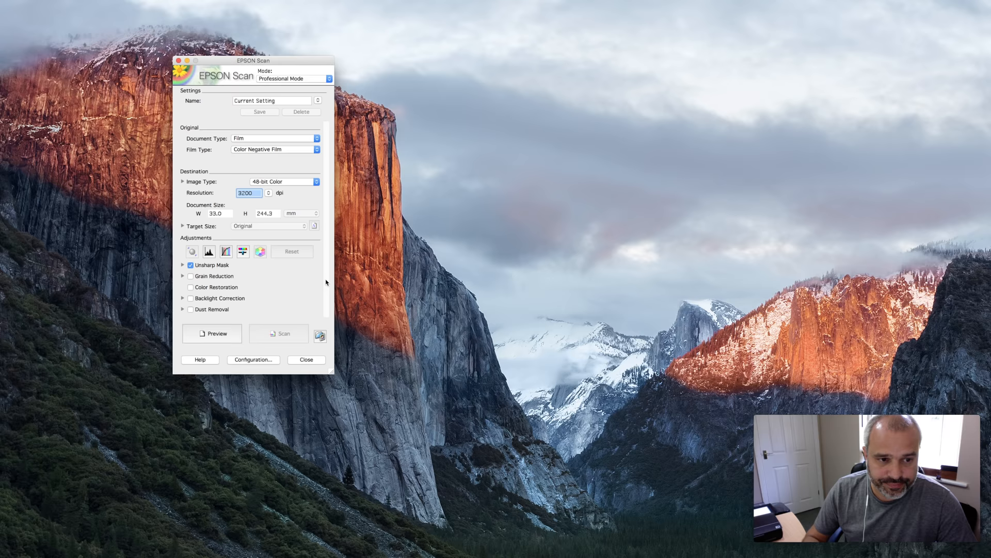
{"action": "left_click", "coordinate": [183, 265]}
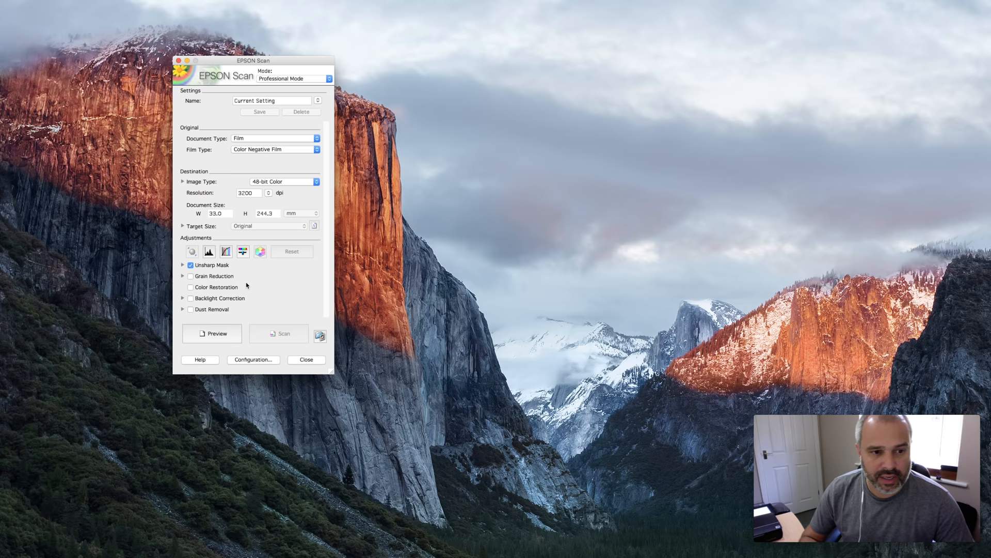
{"action": "mouse_move", "coordinate": [268, 315]}
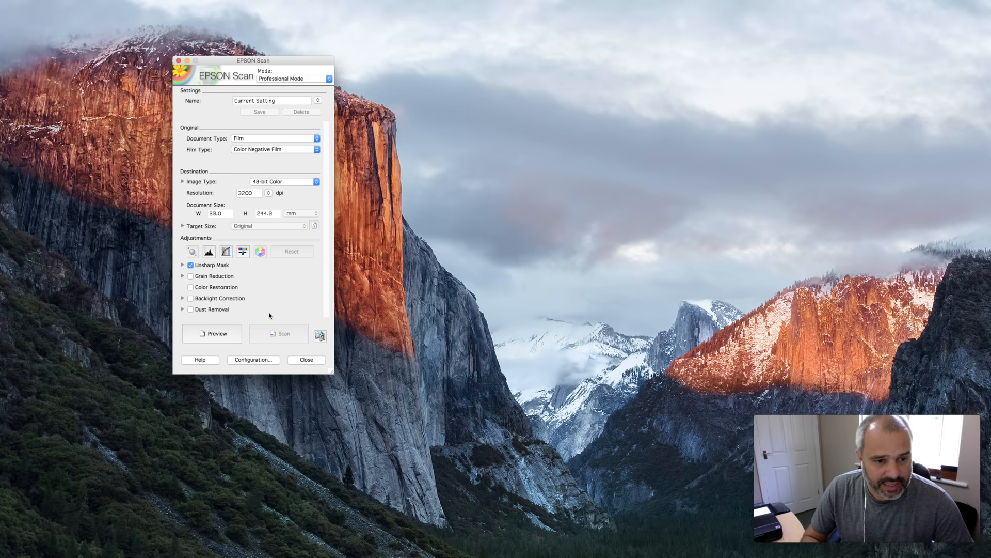
Preview the six negative frames, bring them to the front, and turn off Auto Exposure
{"action": "left_click", "coordinate": [211, 333]}
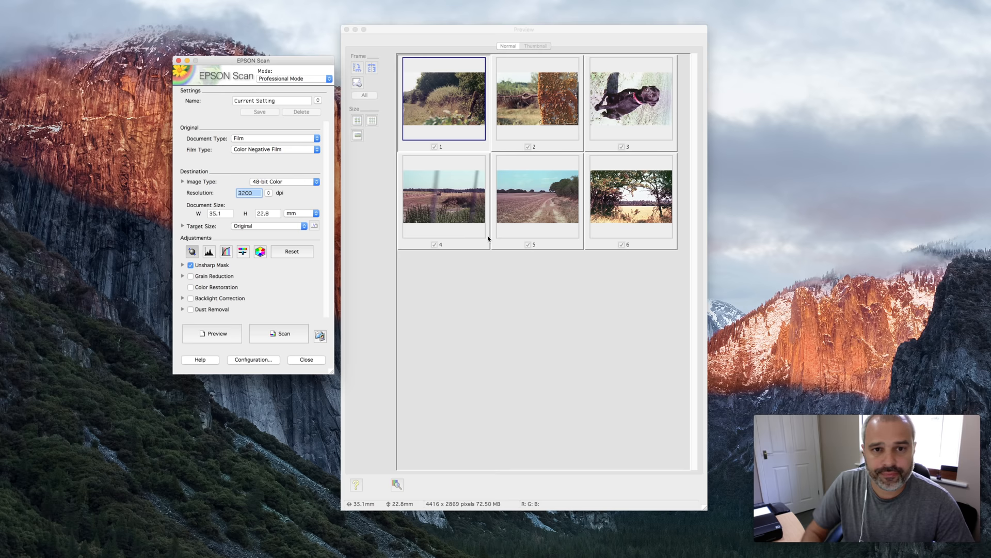
{"action": "left_click", "coordinate": [535, 45]}
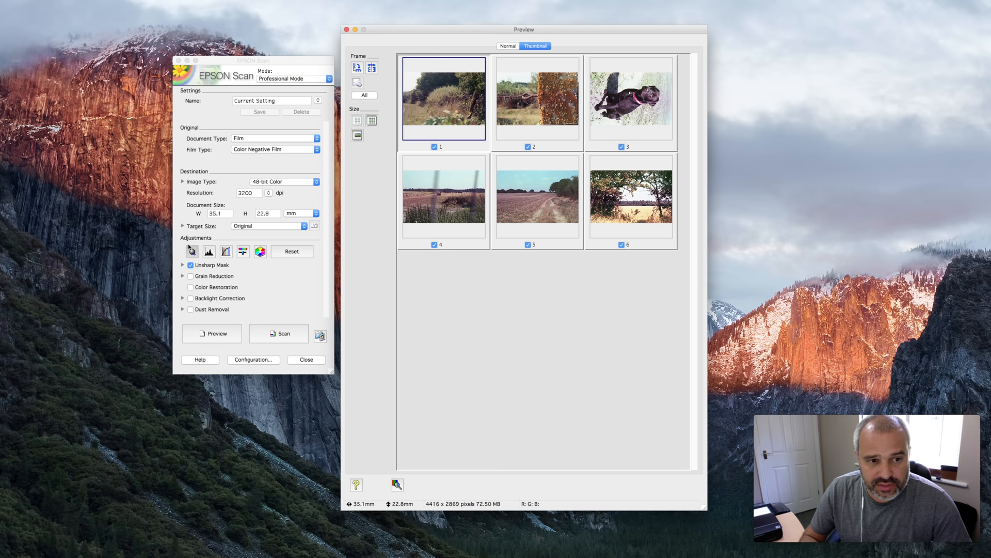
{"action": "mouse_move", "coordinate": [191, 251]}
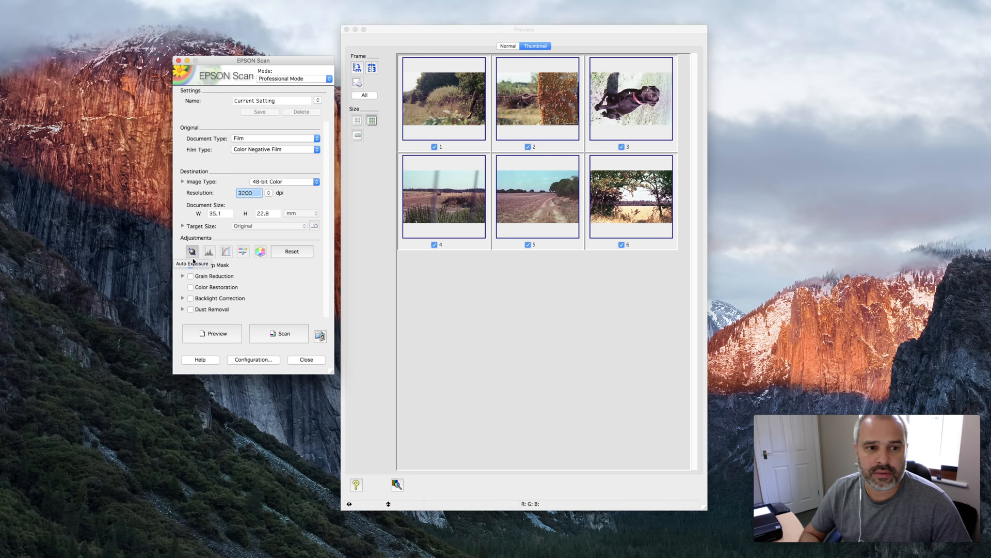
{"action": "left_click", "coordinate": [191, 264]}
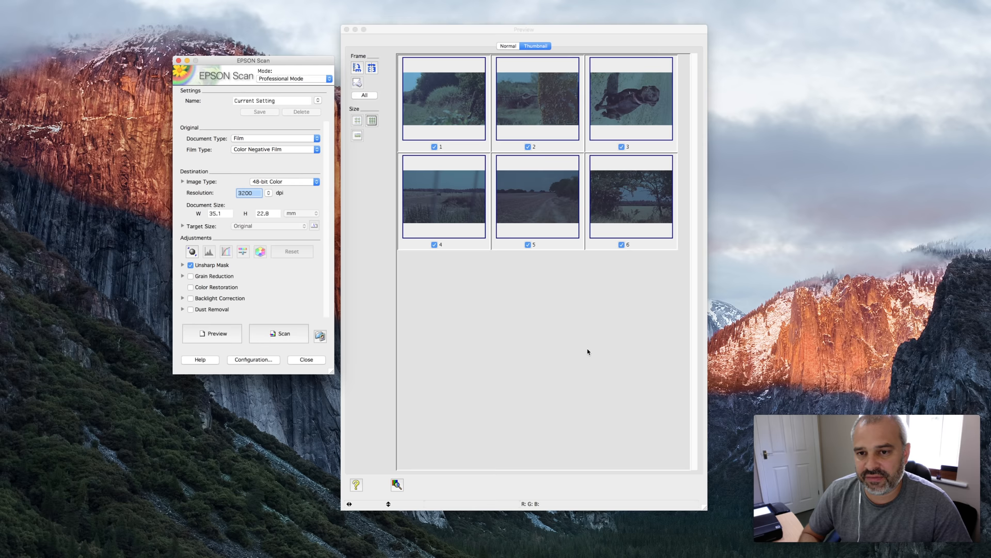
{"action": "mouse_move", "coordinate": [530, 99]}
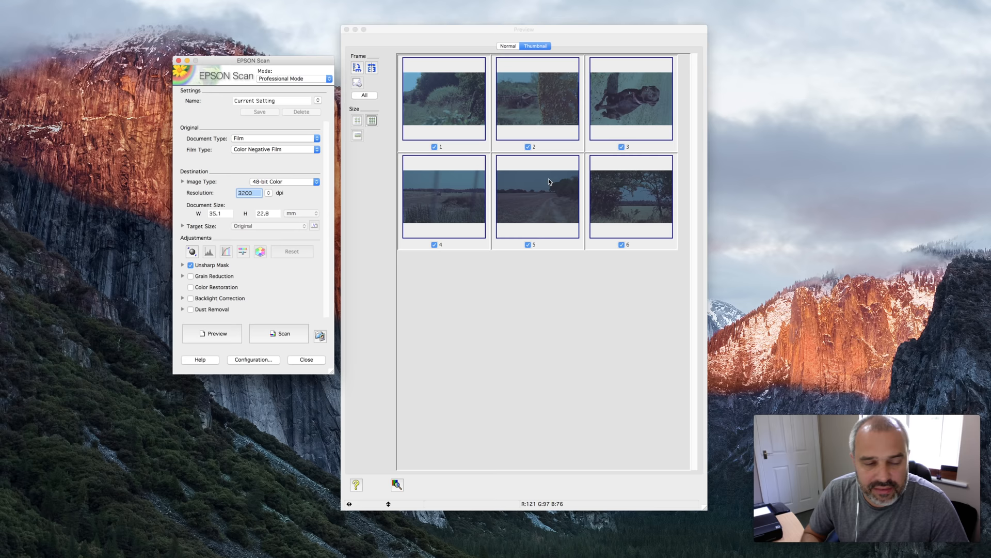
Select only frame 1 and show its levels histogram (45, 1.50, 210)
{"action": "left_click", "coordinate": [443, 99]}
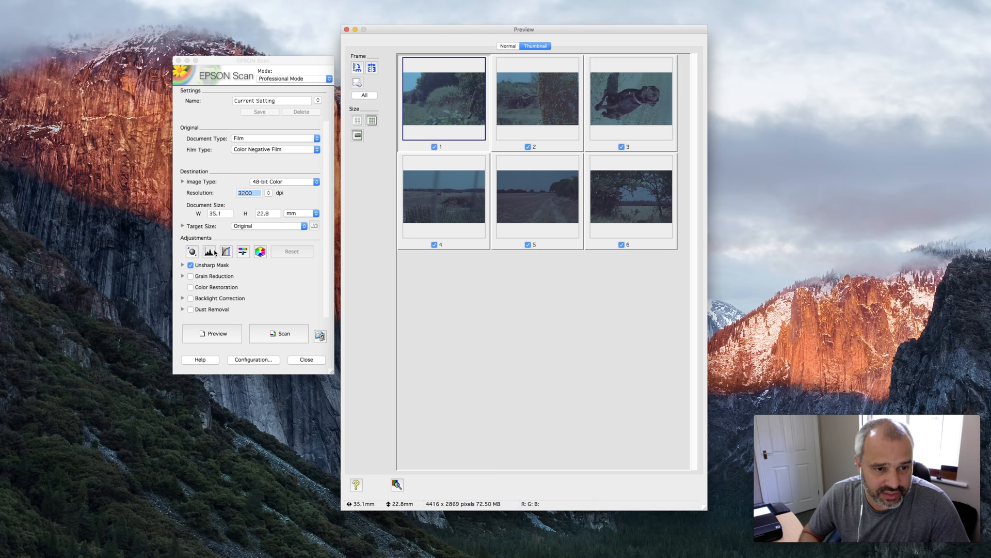
{"action": "left_click", "coordinate": [226, 251]}
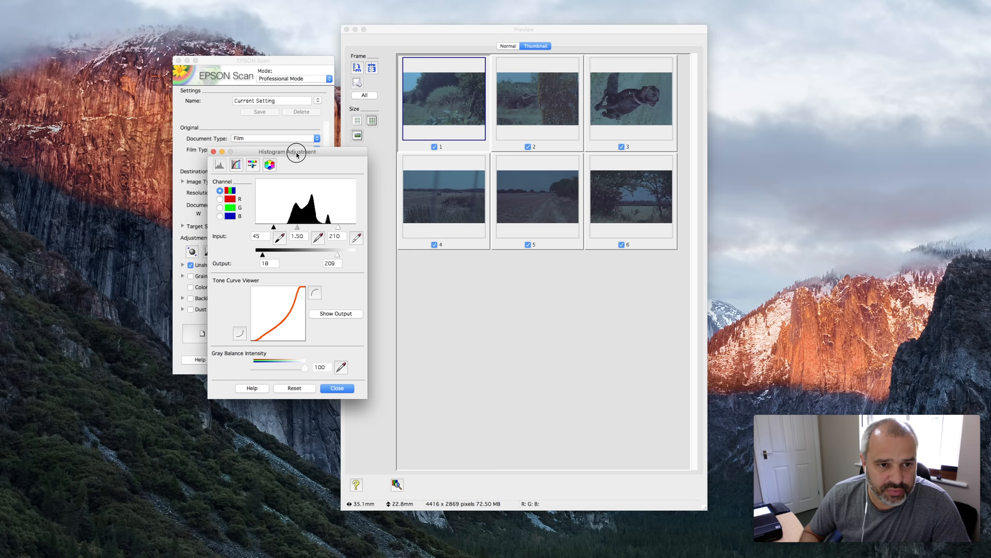
Tighten frame 1's red and blue channel input levels, then close Histogram Adjustment
{"action": "left_click", "coordinate": [220, 198]}
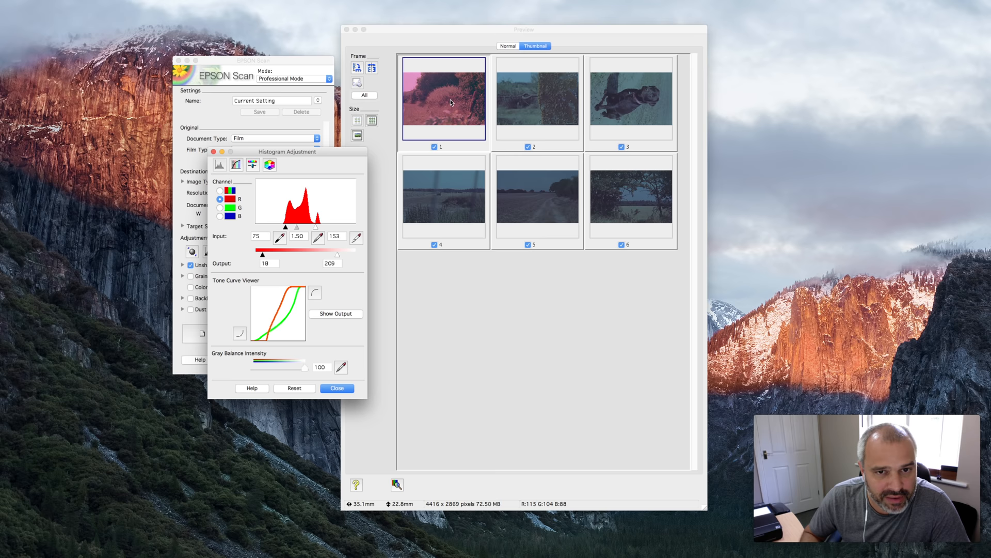
{"action": "left_click", "coordinate": [220, 207]}
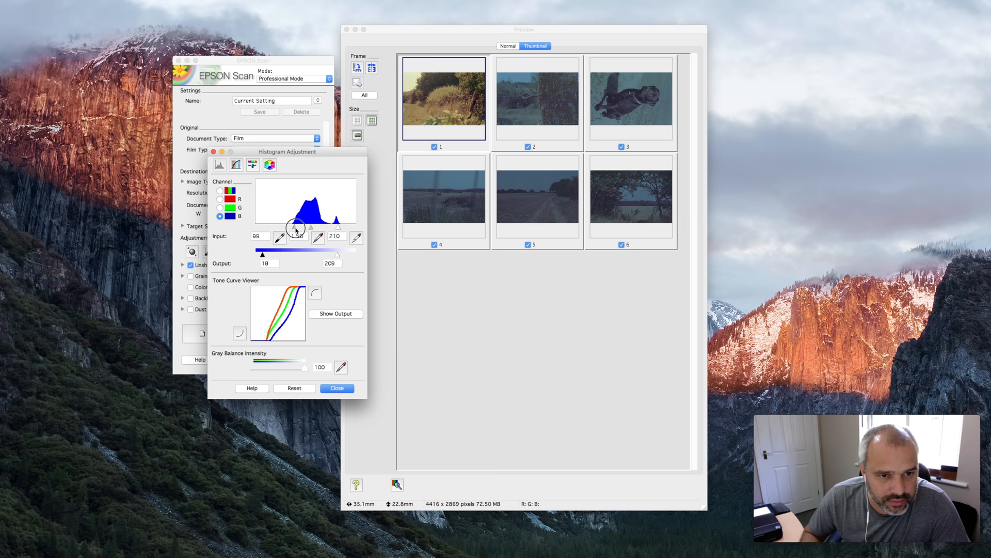
{"action": "left_click_drag", "start_coordinate": [310, 227], "coordinate": [298, 227]}
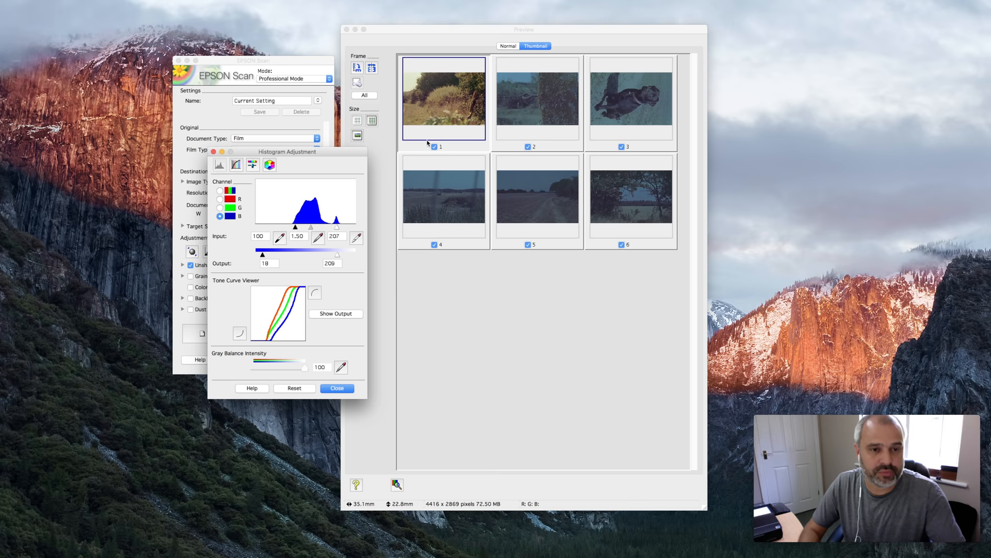
{"action": "left_click", "coordinate": [336, 388]}
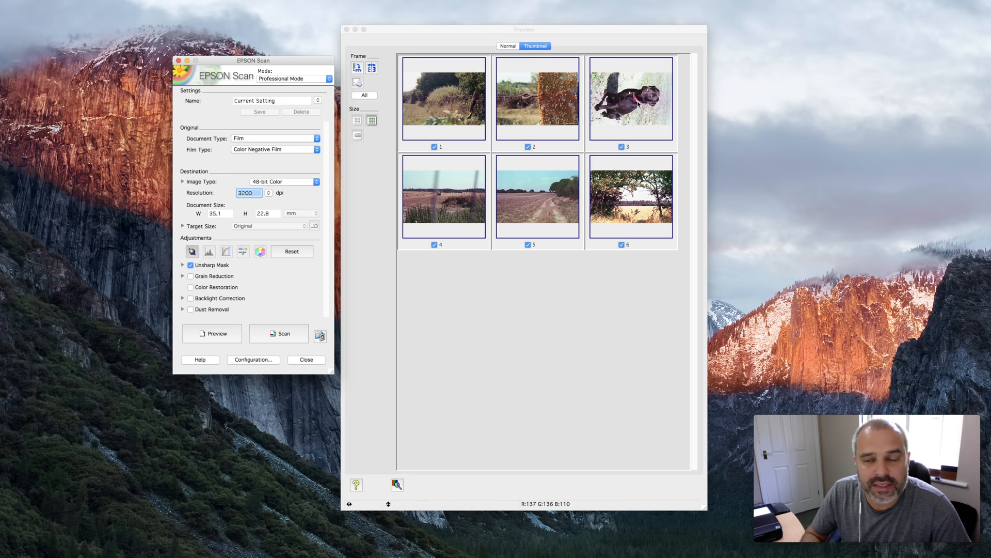
Rotate frame 3's dog photo upright to portrait, 22.8 by 35.4 mm
{"action": "left_click", "coordinate": [630, 99]}
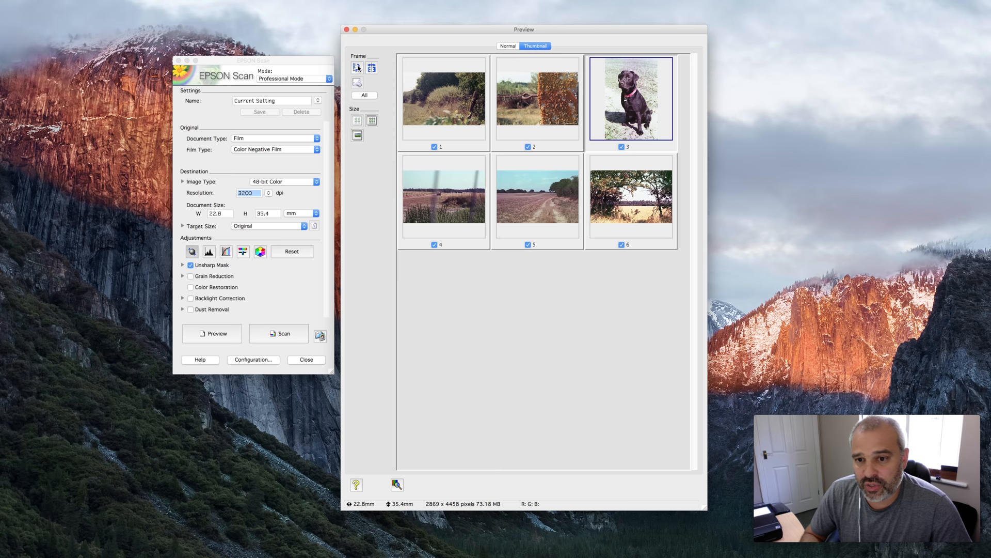
{"action": "mouse_move", "coordinate": [461, 301]}
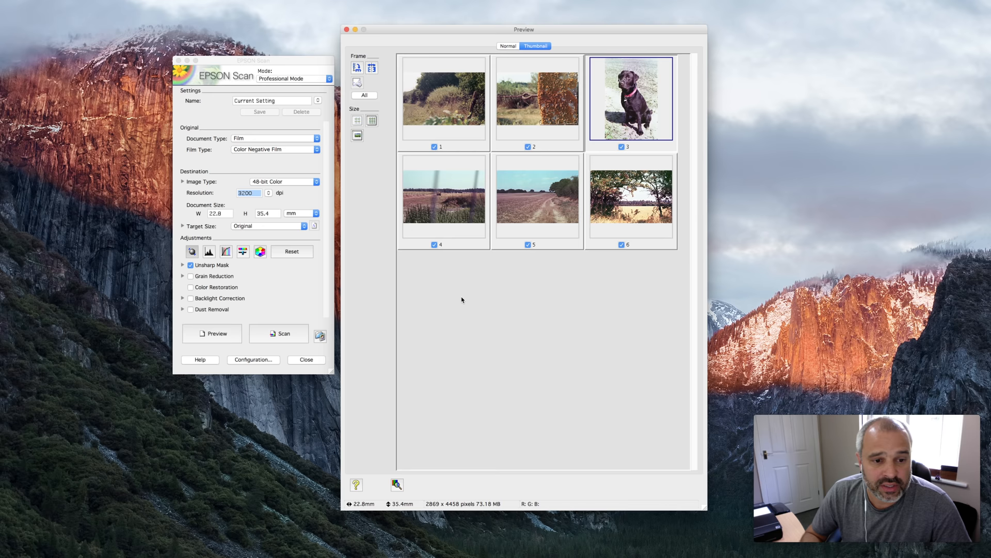
Save Leica TIFF scans numbered from 001 into a new desktop Test folder, showing TIFF options
{"action": "left_click", "coordinate": [397, 484]}
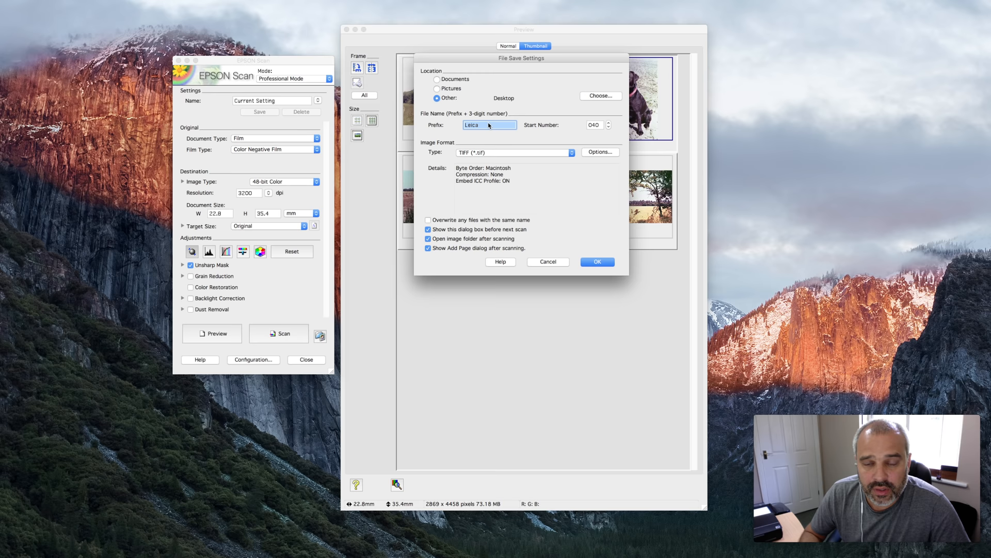
{"action": "mouse_move", "coordinate": [482, 126]}
{"action": "type", "text": "001"}
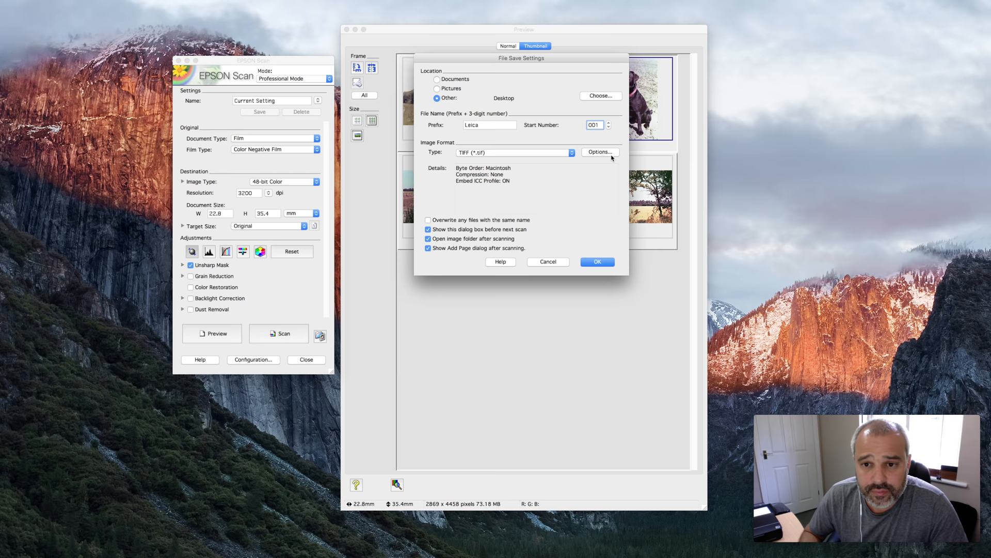
{"action": "left_click", "coordinate": [599, 96]}
{"action": "type", "text": "Tes"}
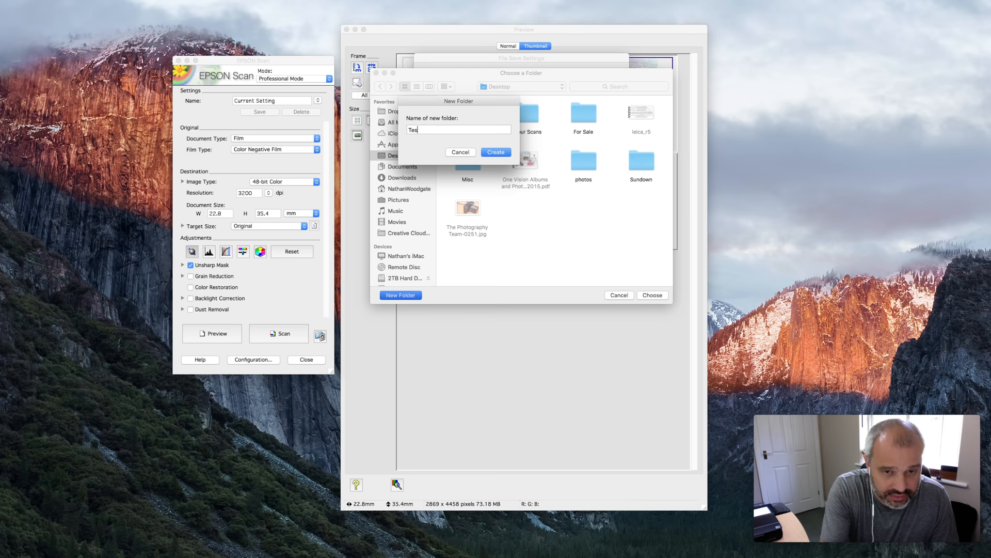
{"action": "left_click", "coordinate": [496, 152]}
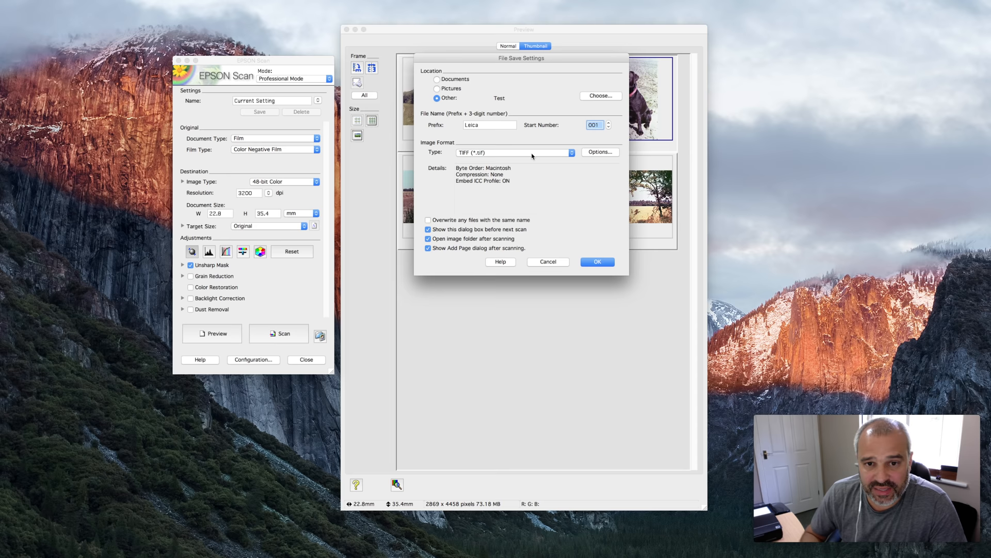
{"action": "left_click", "coordinate": [599, 152]}
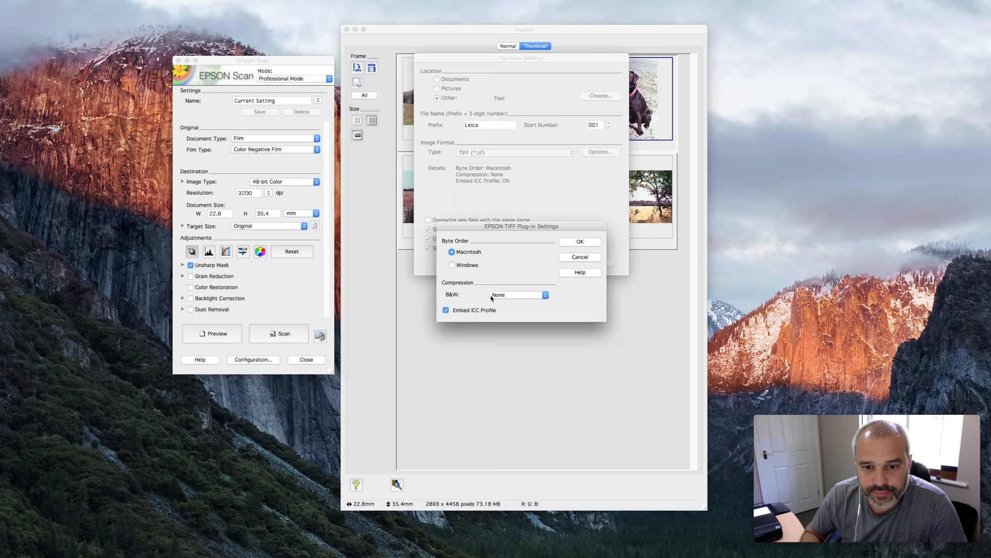
{"action": "left_click", "coordinate": [579, 241]}
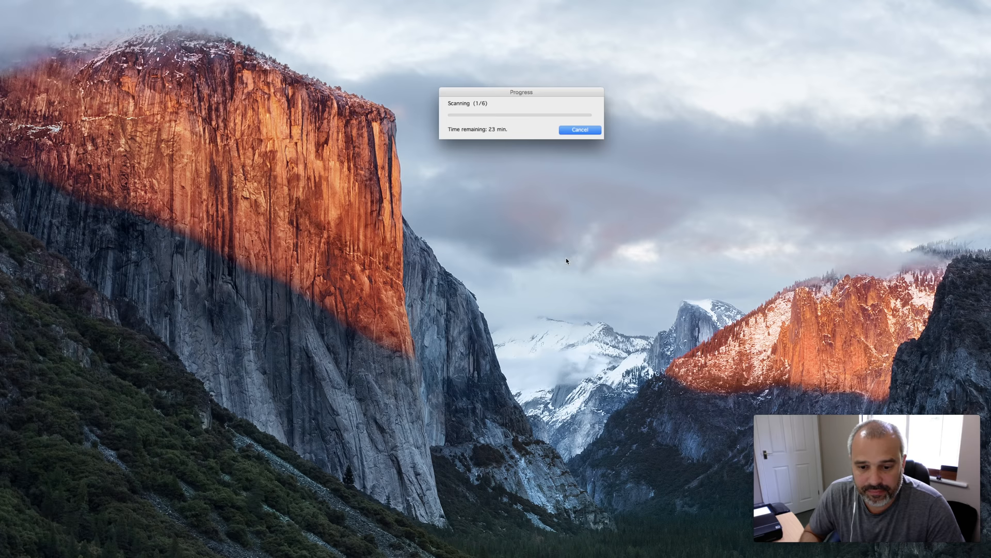
{"action": "mouse_move", "coordinate": [493, 179]}
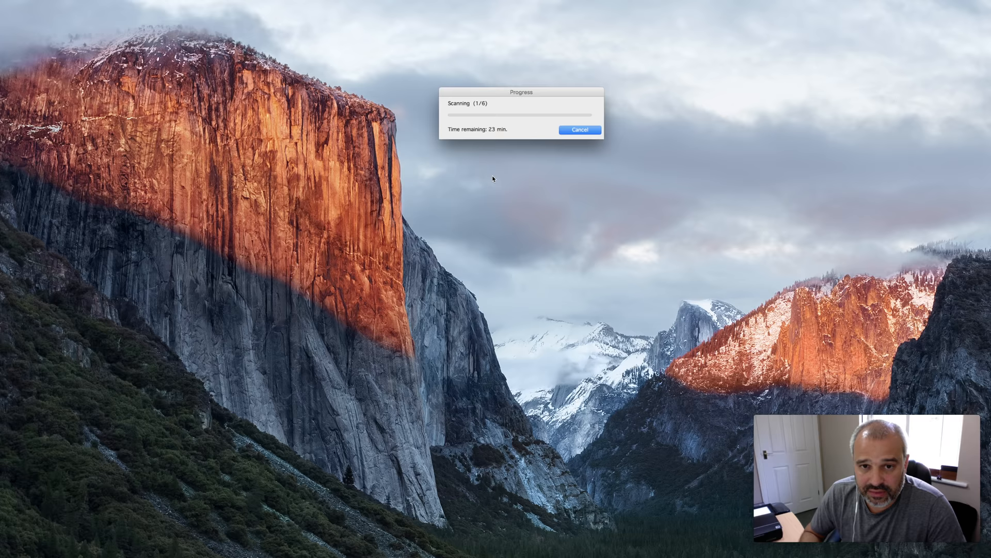